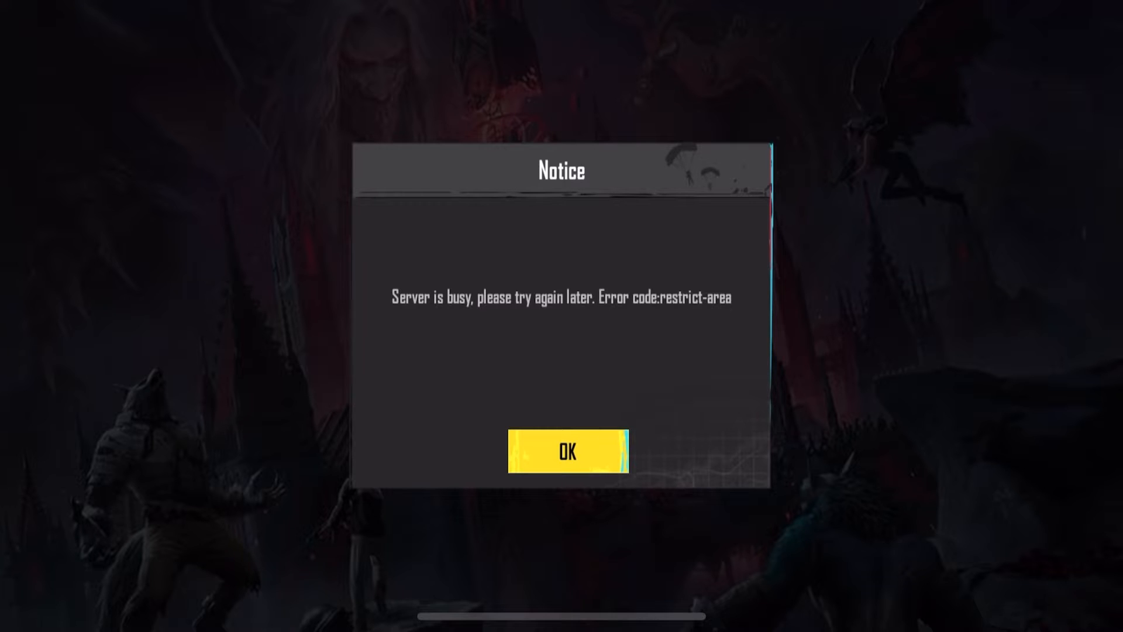
Dismiss PUBG Mobile's 'Server is busy… Error code: restrict-area' notice with OK
click(566, 452)
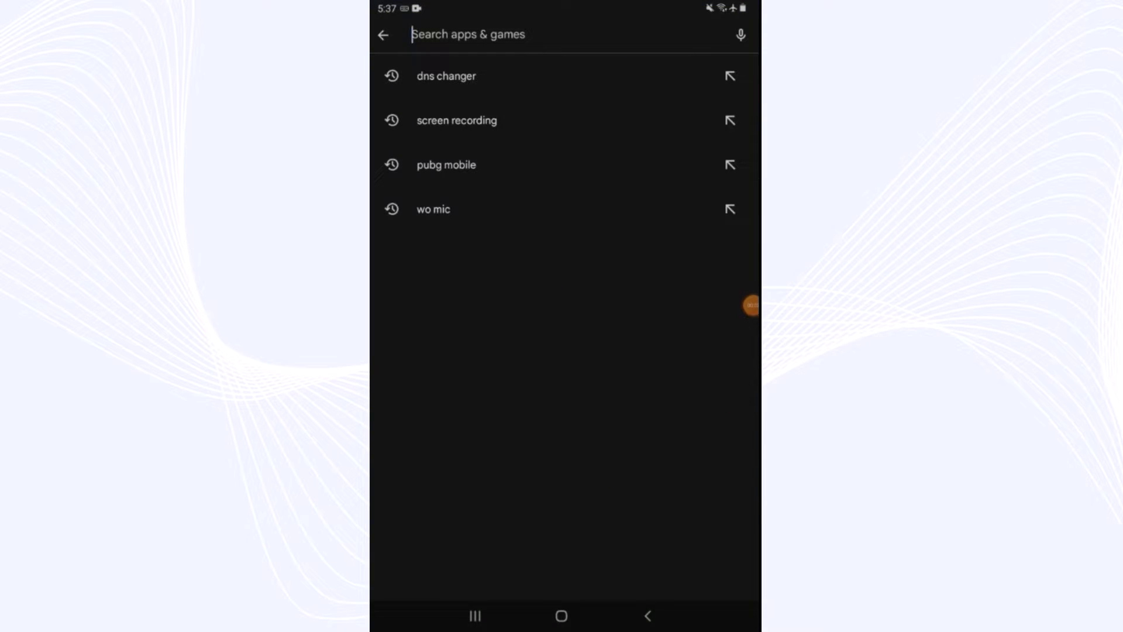
Open the 'dns changer' past search and scroll through the DNS Changer app page
click(446, 76)
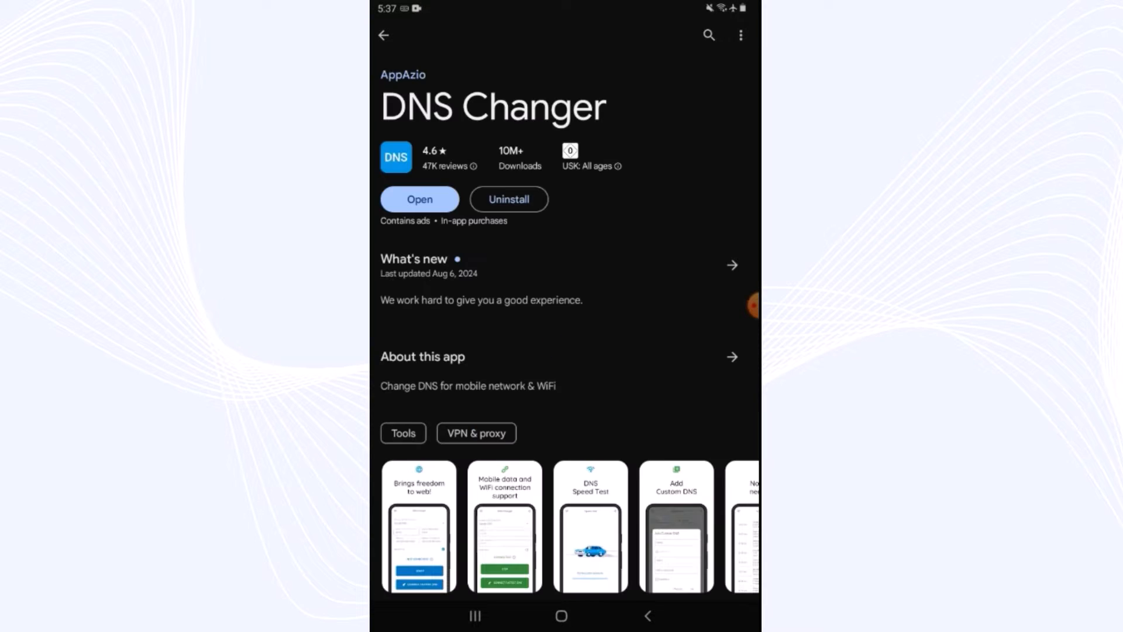
scroll(down, 3)
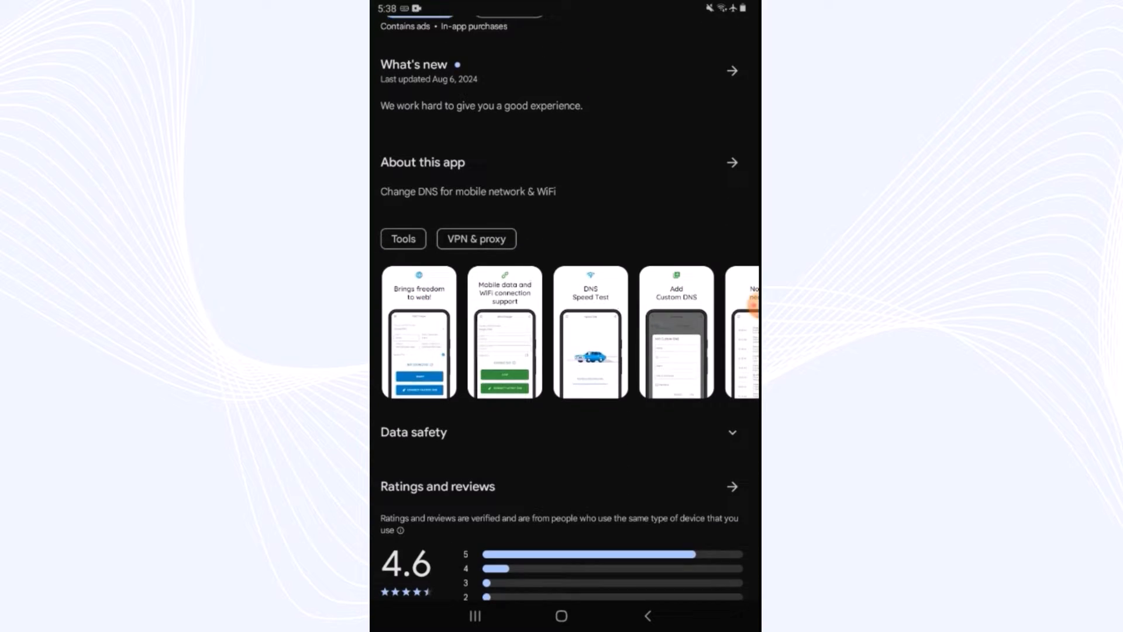
scroll(down, 3)
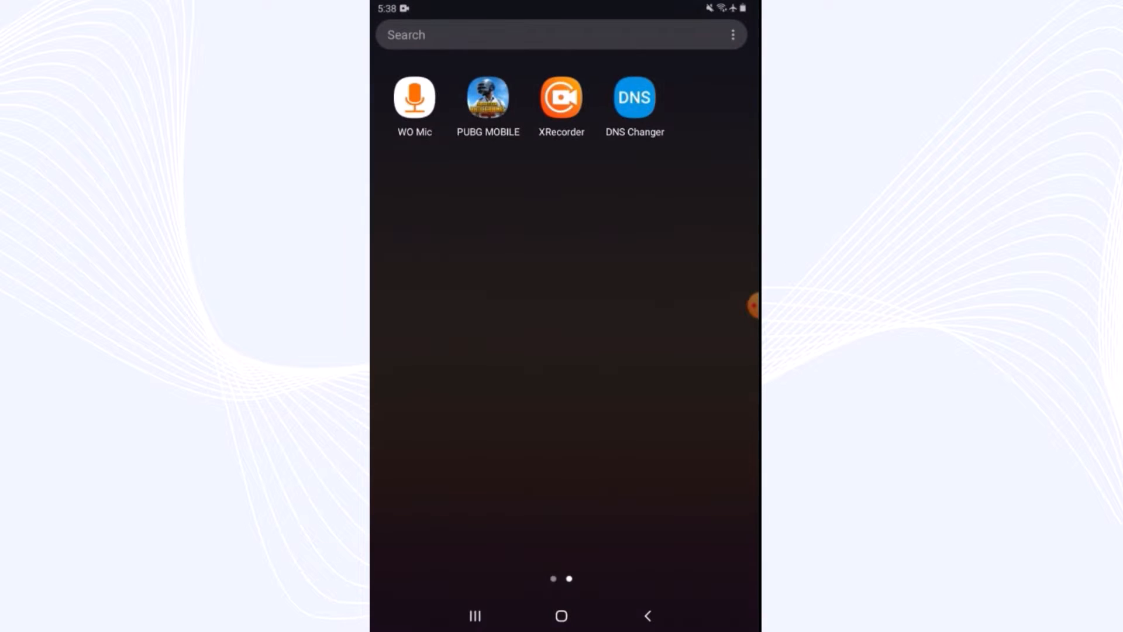
Launch DNS Changer and enter DNS 1 as 78.157.42.101 and DNS 2 as 74.178.42.108
click(633, 98)
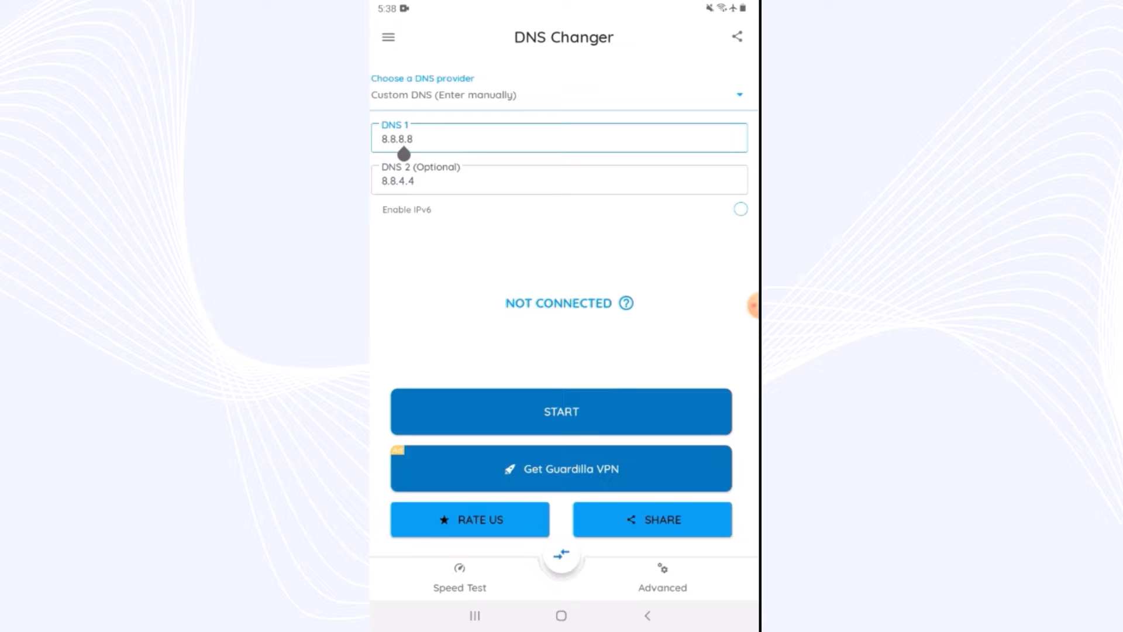
click(559, 138)
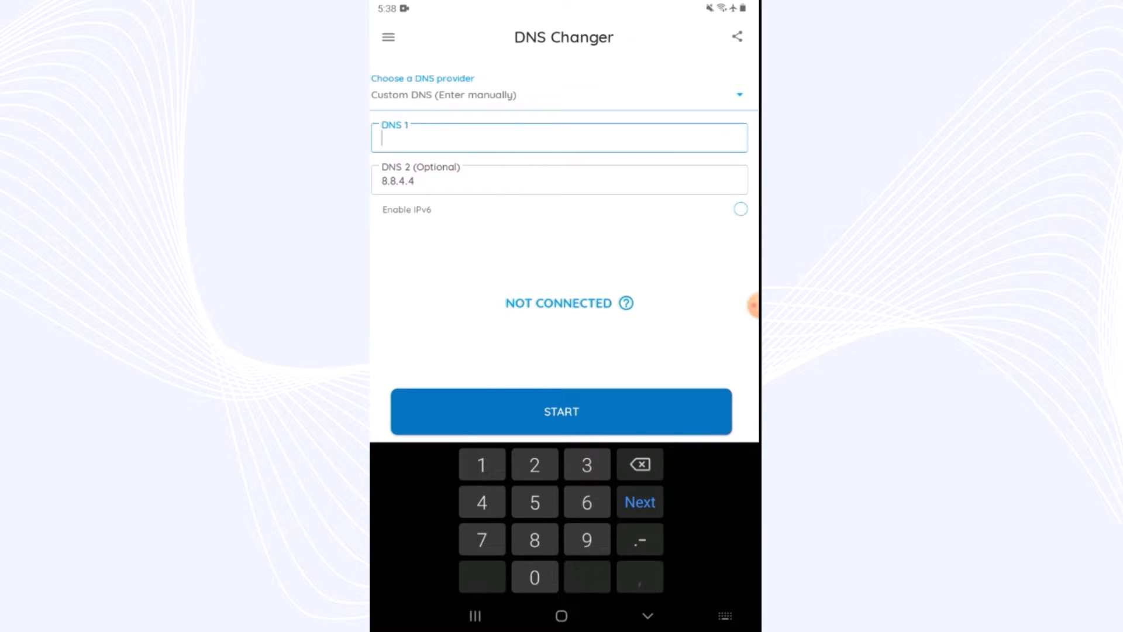
text(8.157.)
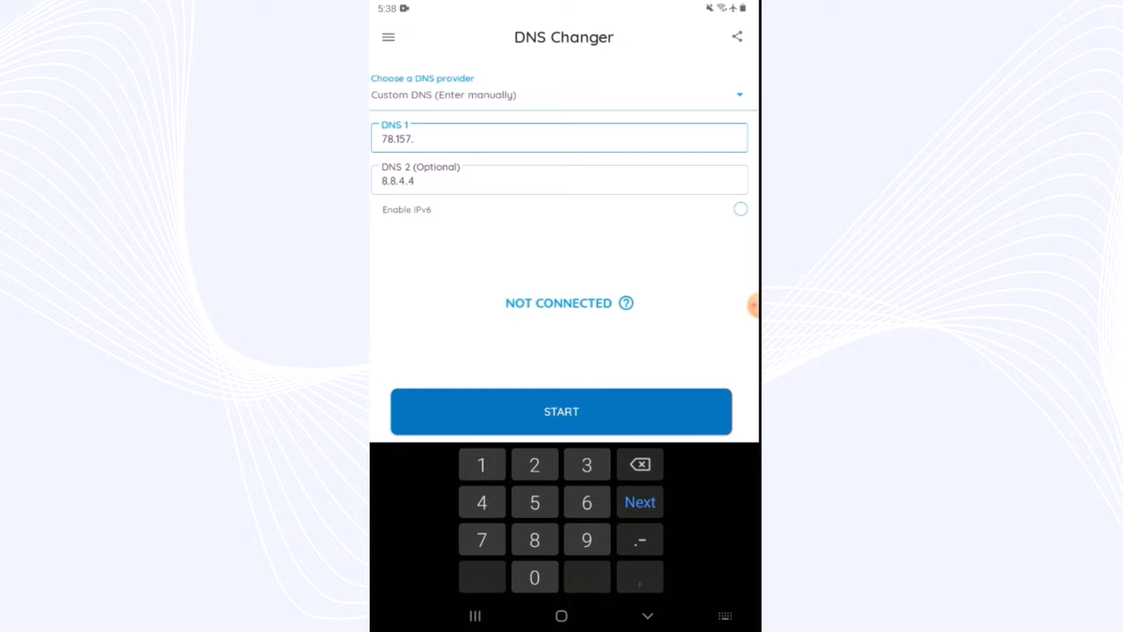
text(42.101)
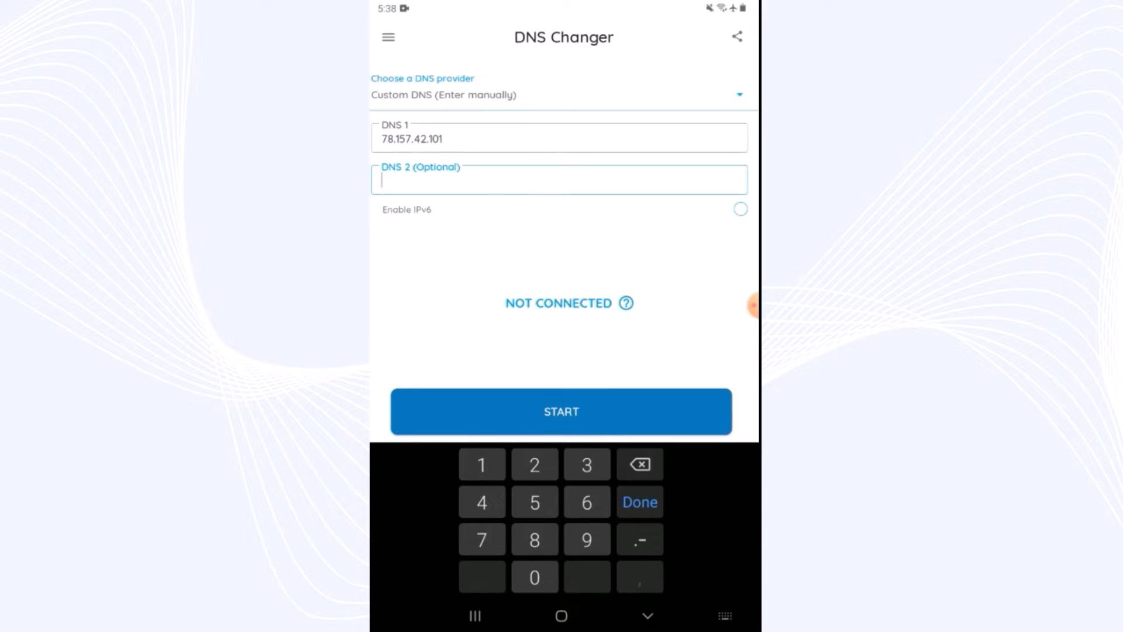
text(74.178.)
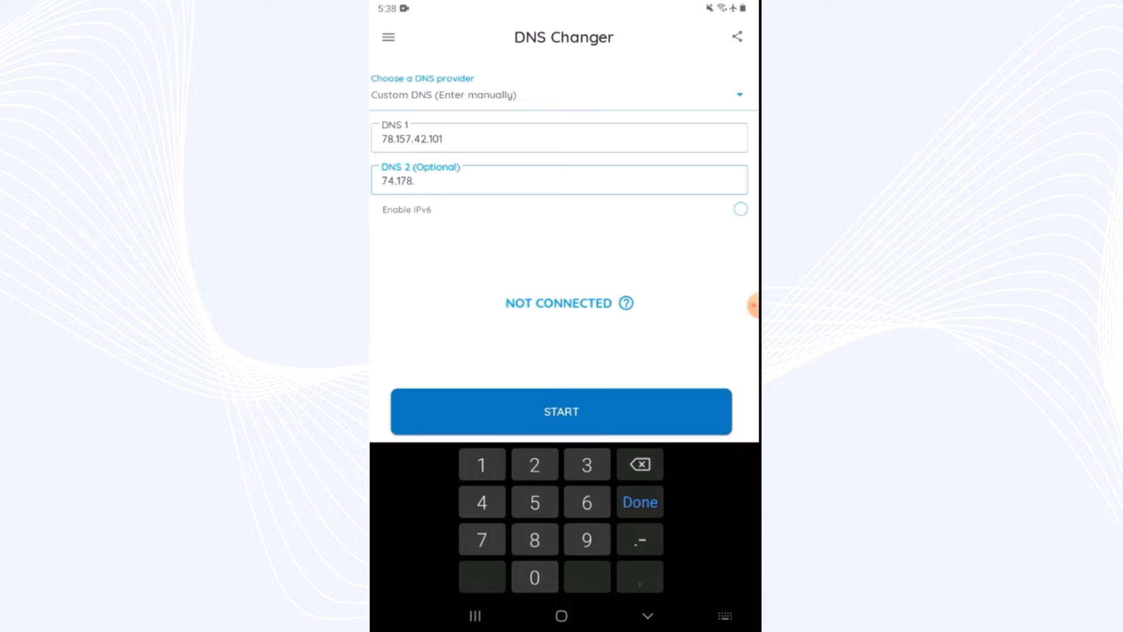
text(42.1)
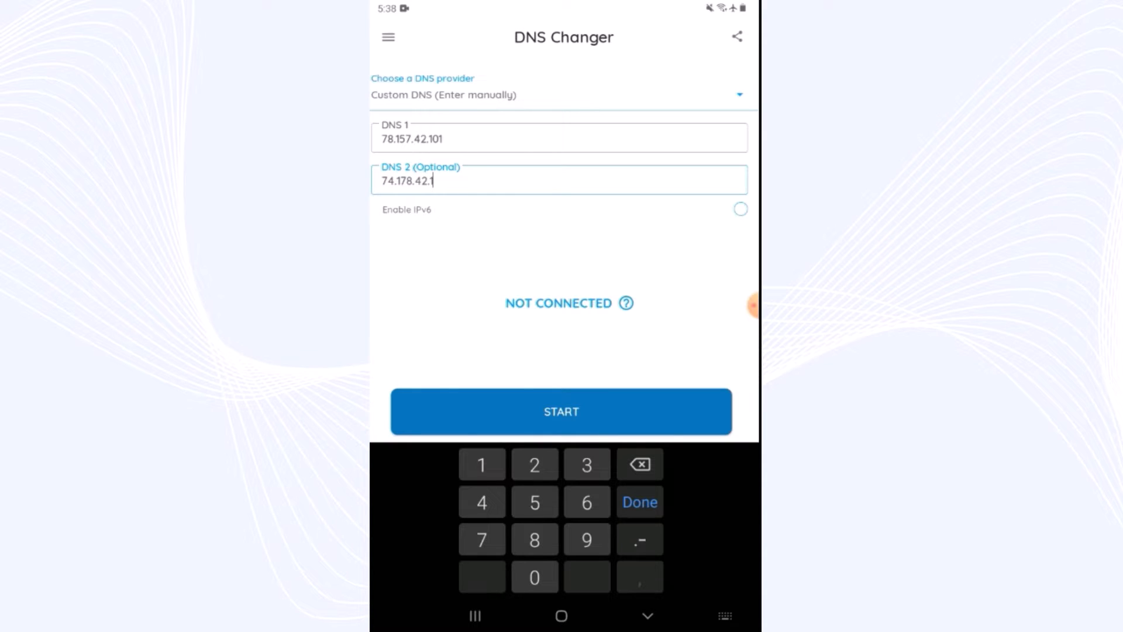
text(08)
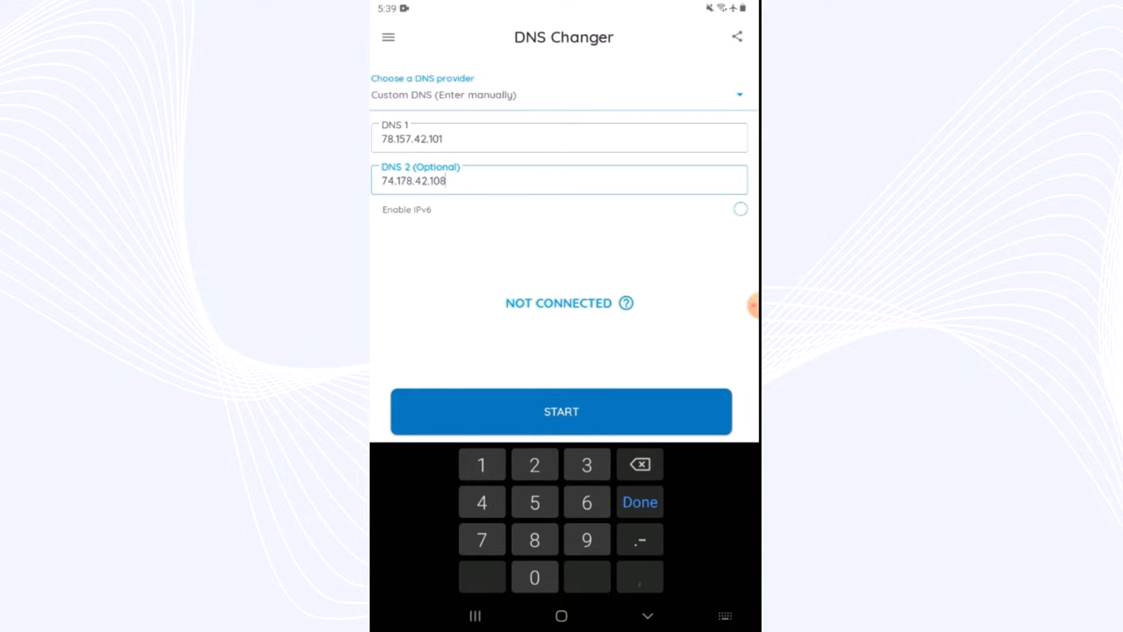
Start the custom DNS connection, accept the notice and VPN request, and close the success screen
click(560, 411)
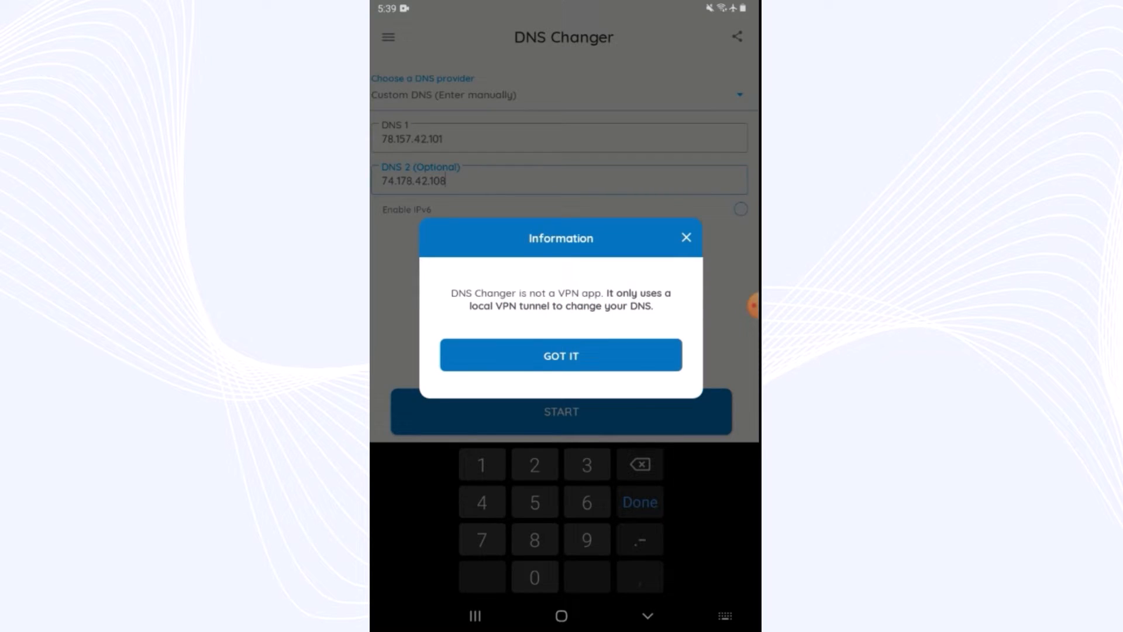
click(561, 354)
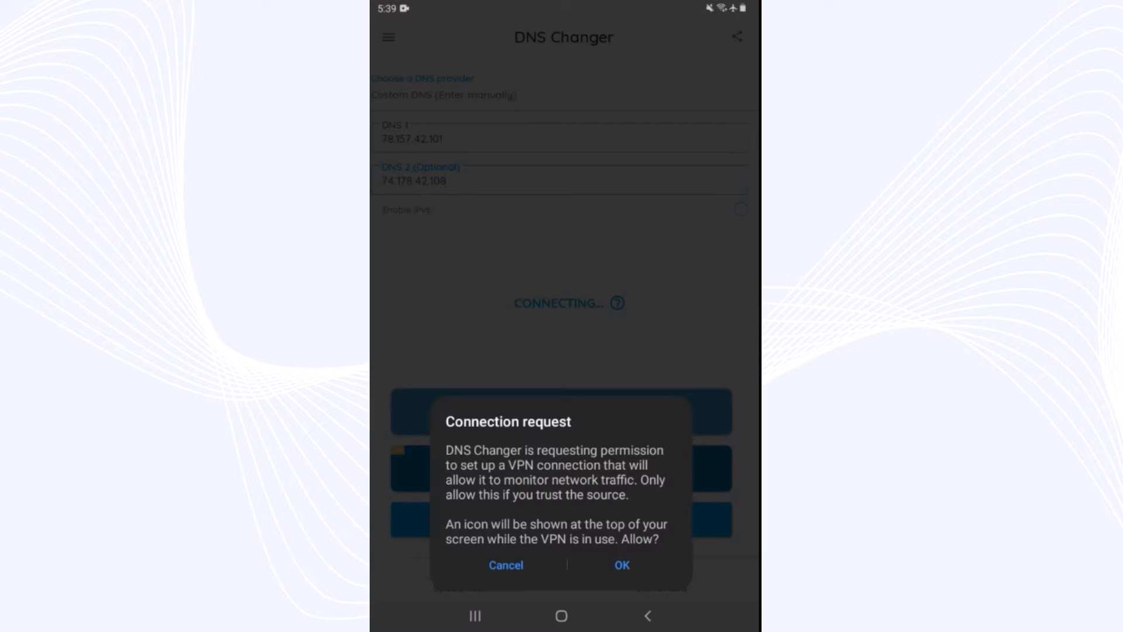
click(620, 565)
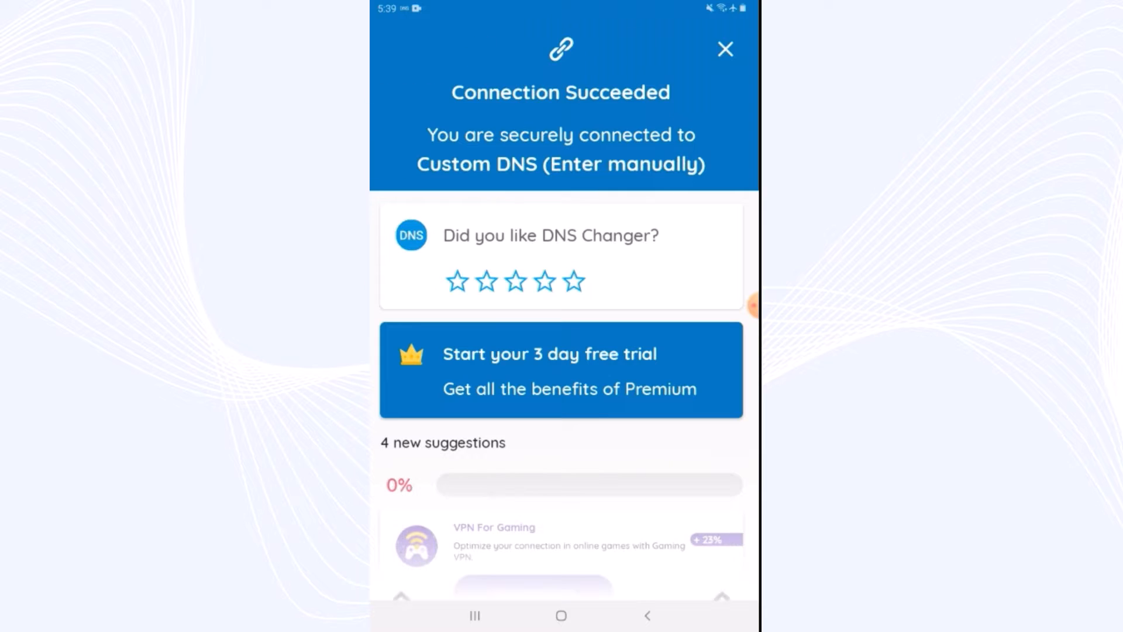
click(724, 49)
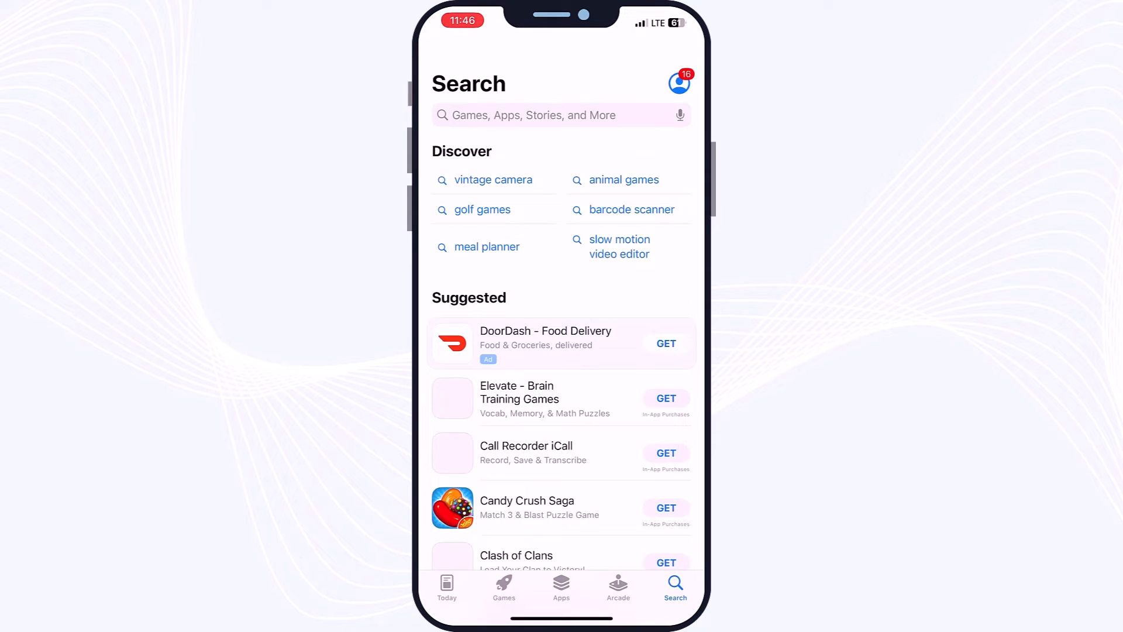
Search the App Store for 'dns override', install DNS Override, and launch it
click(558, 114)
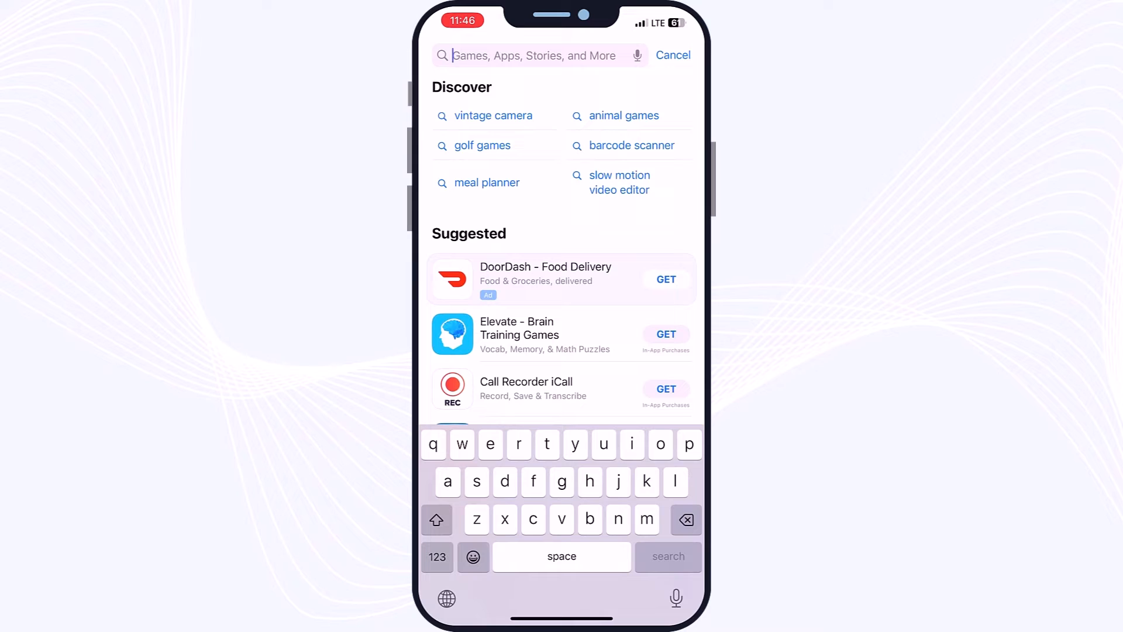
text(dns overri)
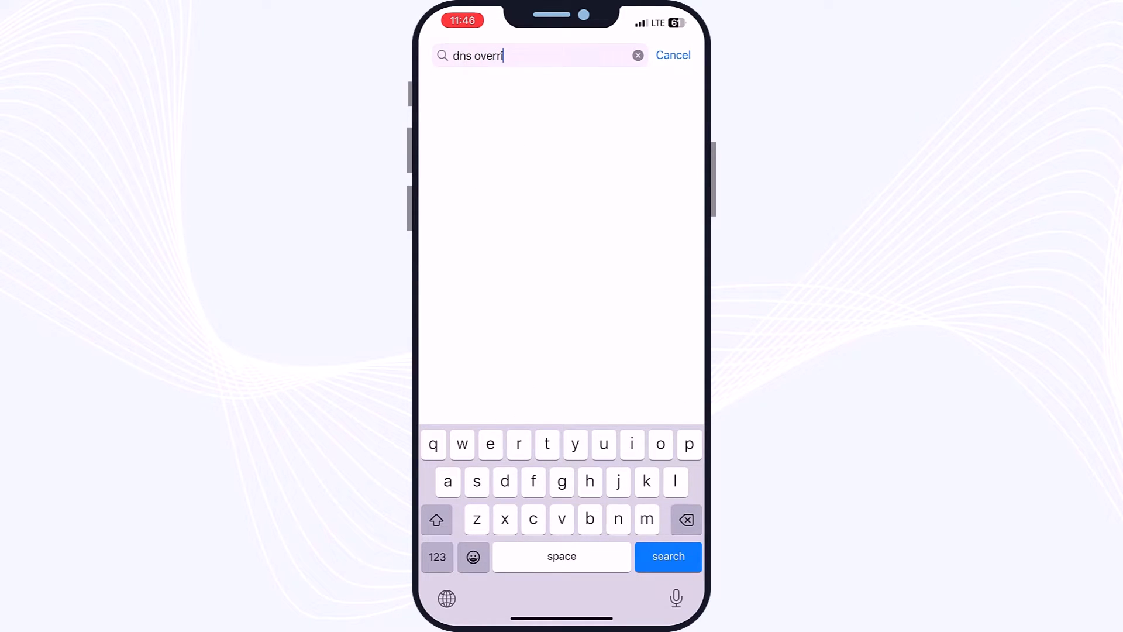
text(de)
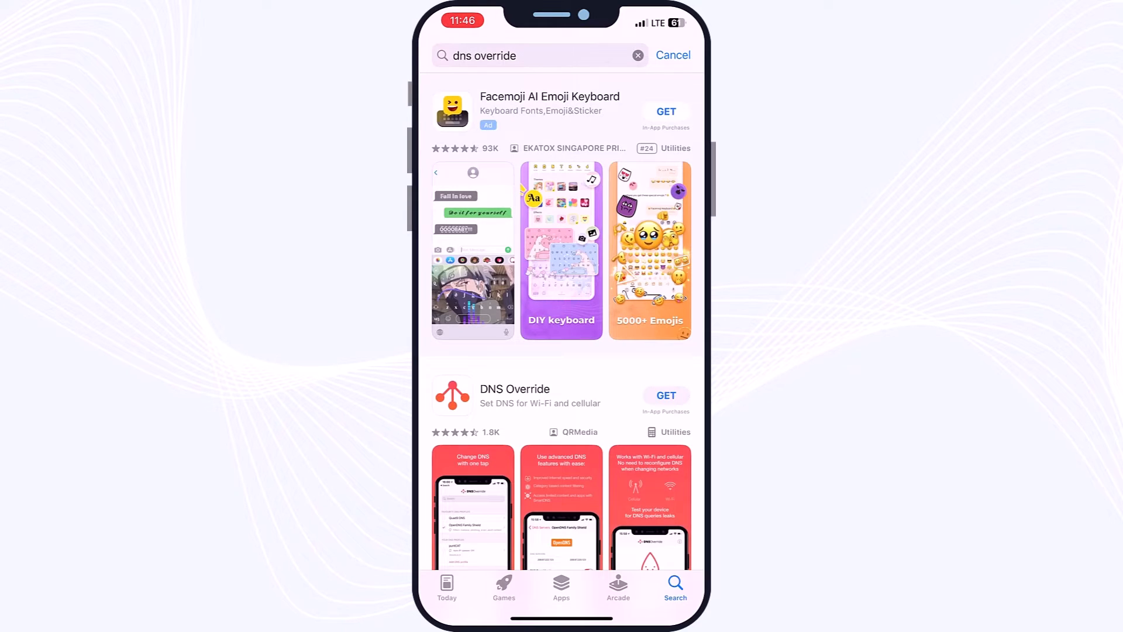
scroll(down, 3)
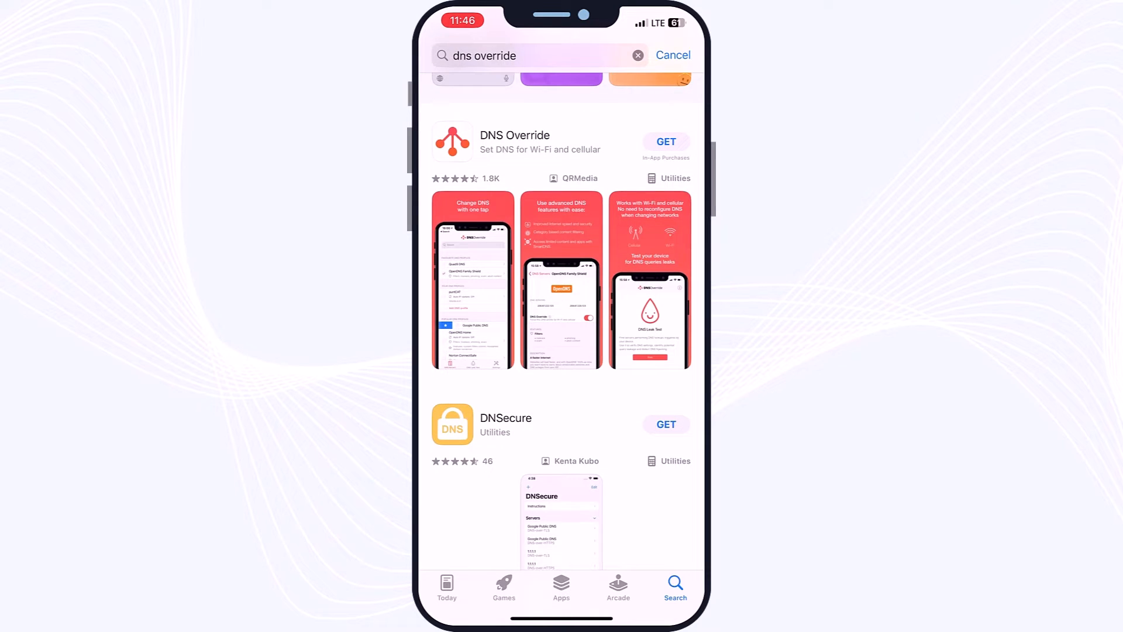
click(665, 141)
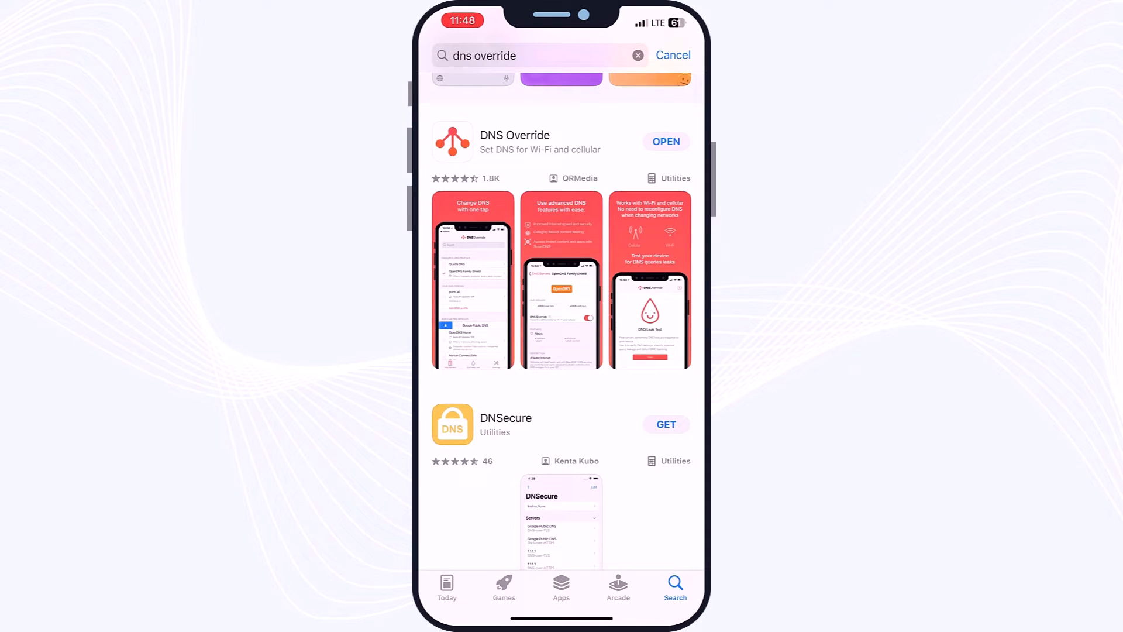
click(665, 141)
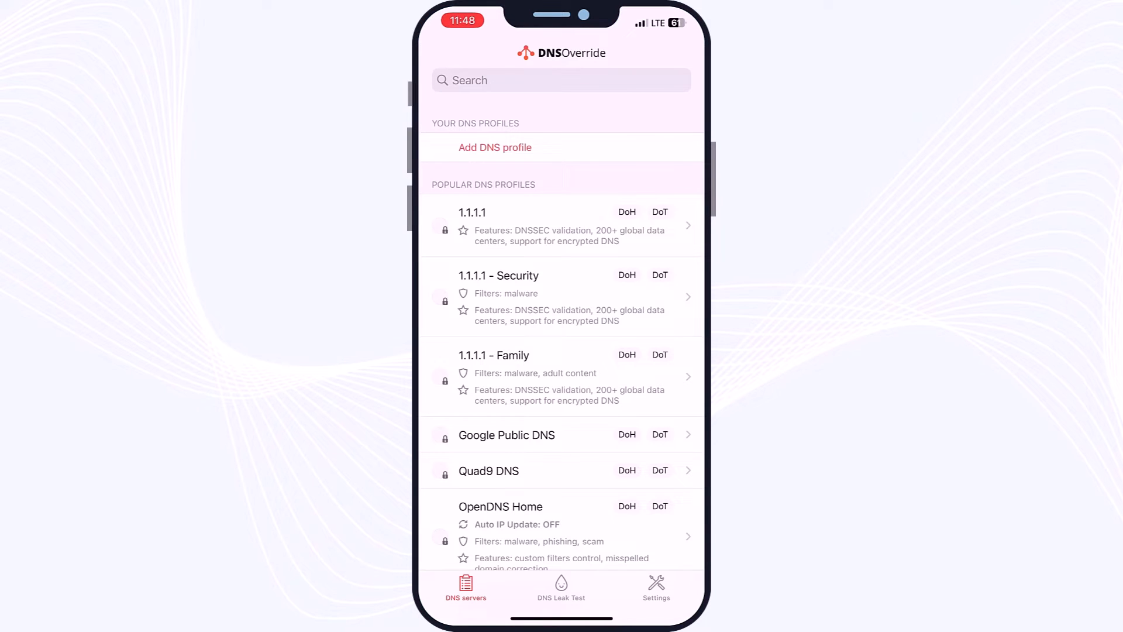
Scroll down the DNS servers list and choose Add DNS profile
scroll(down, 3)
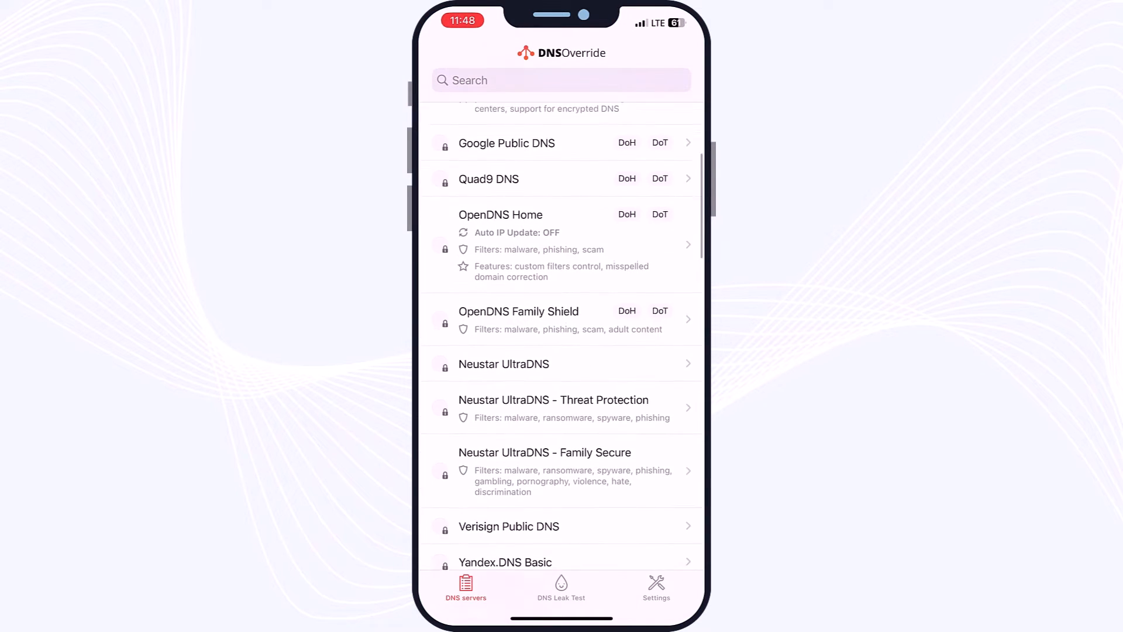
scroll(down, 3)
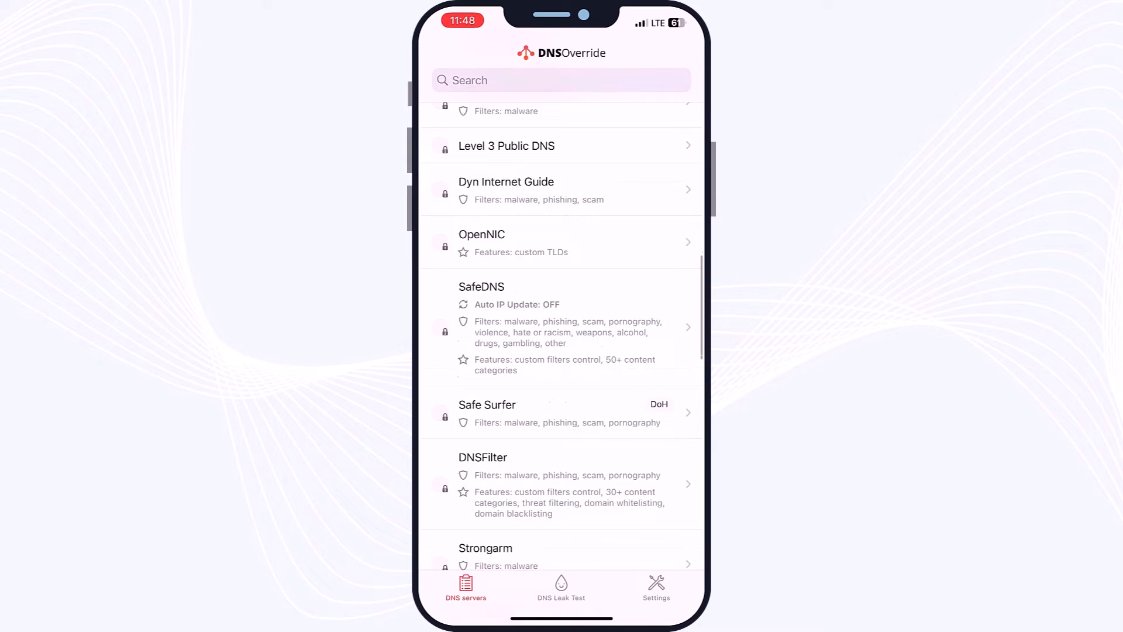
scroll(down, 3)
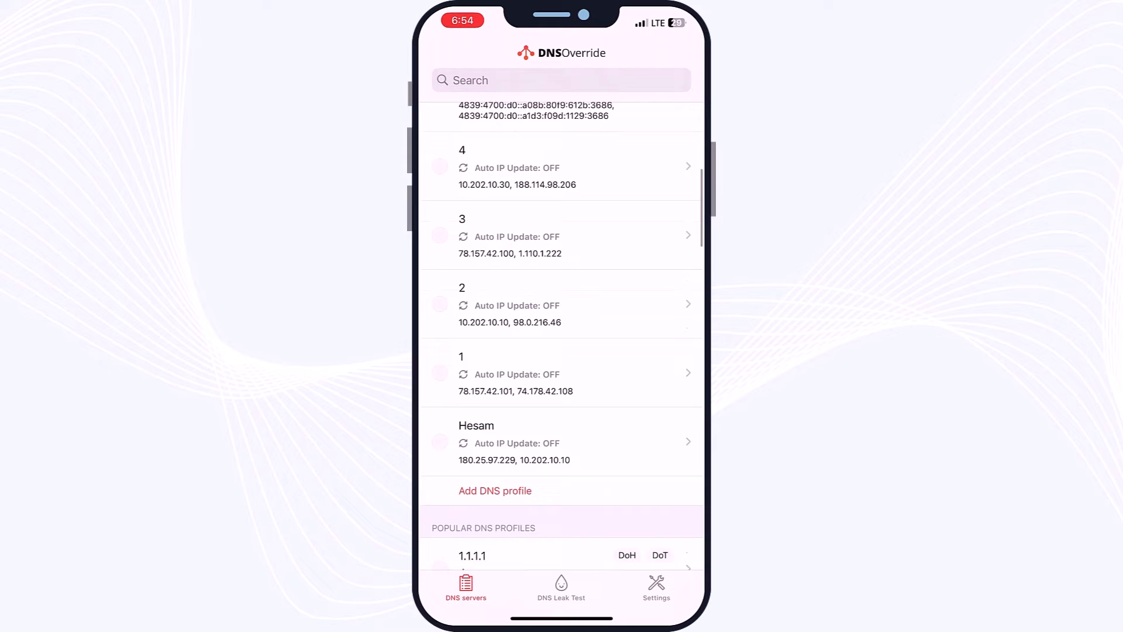
scroll(down, 3)
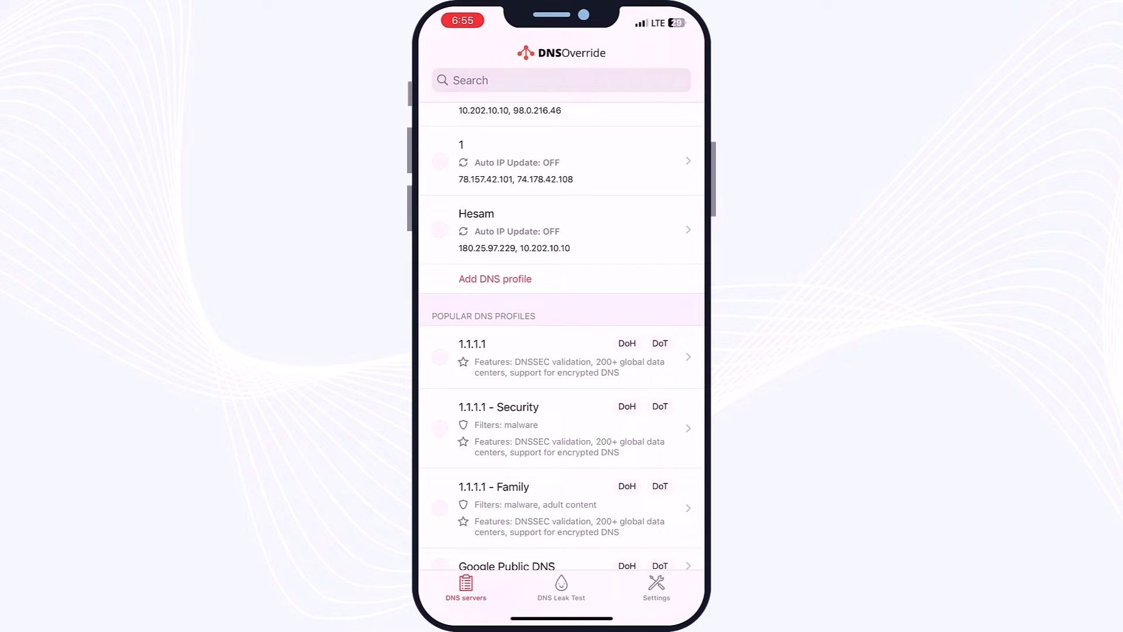
click(494, 279)
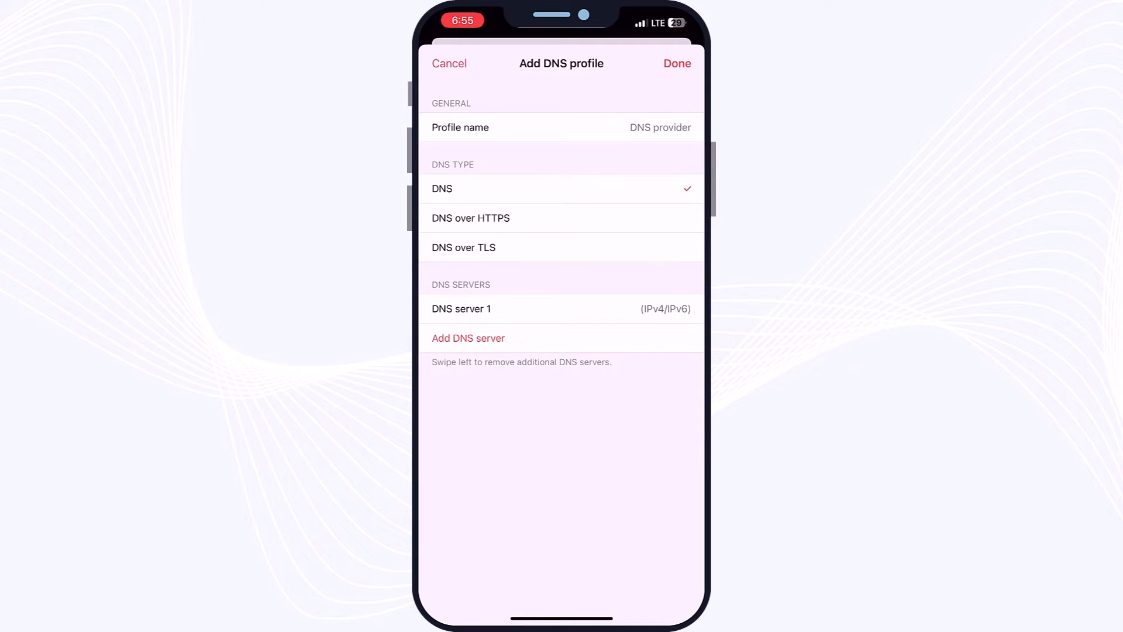
Name the profile 'Pubg Mobile' and, after trying HTTPS and TLS, set type to plain DNS
click(659, 127)
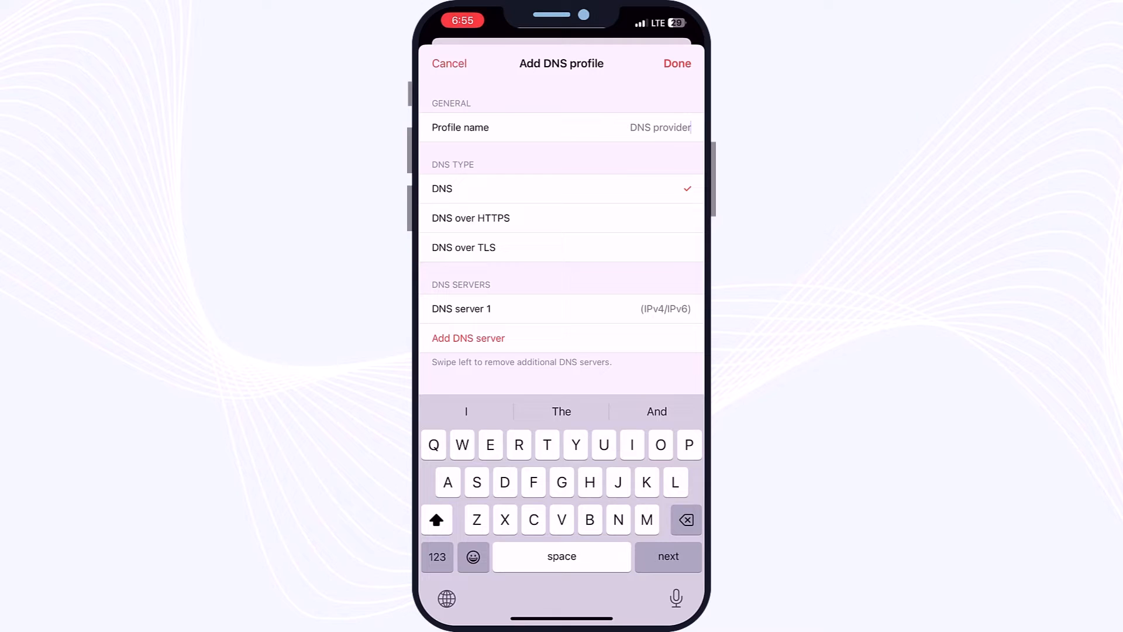
text(Pubg)
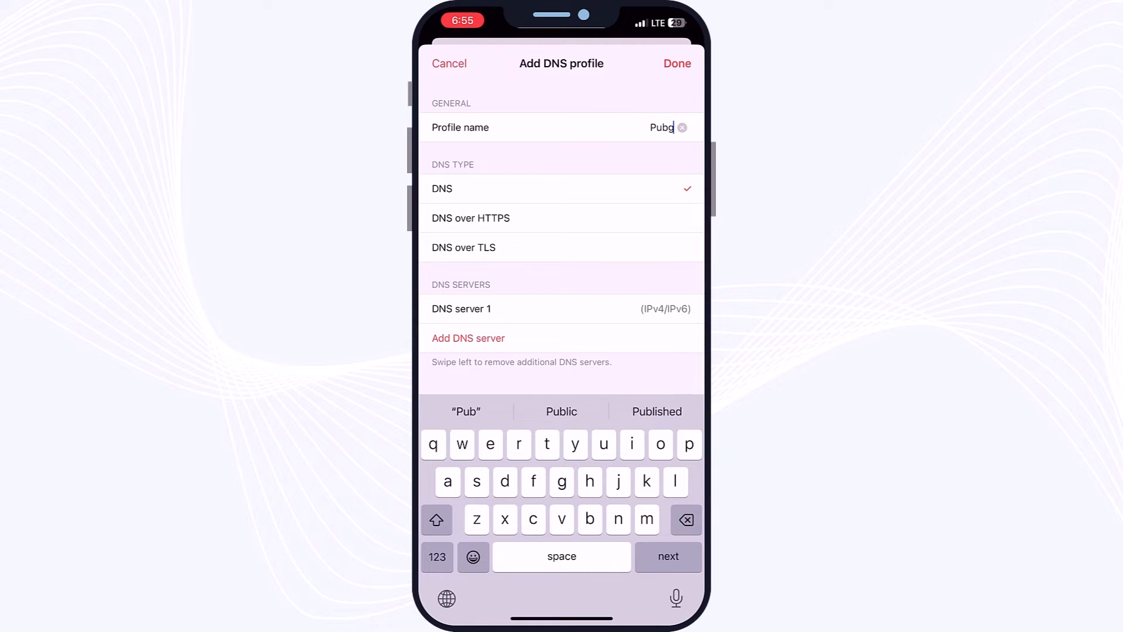
click(436, 520)
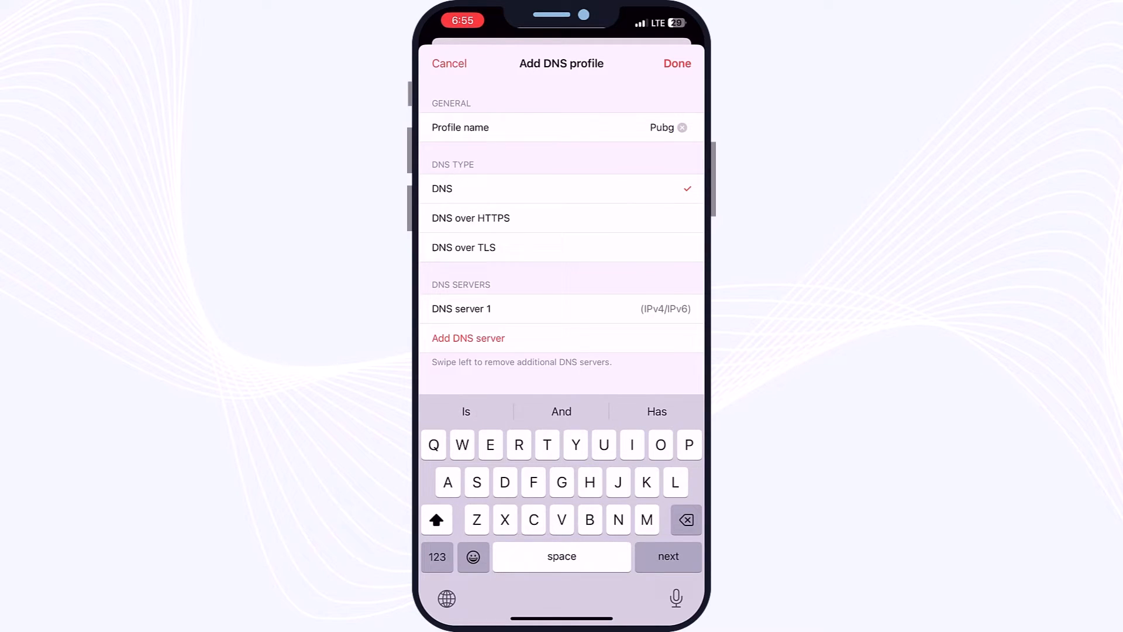
text(Mobile)
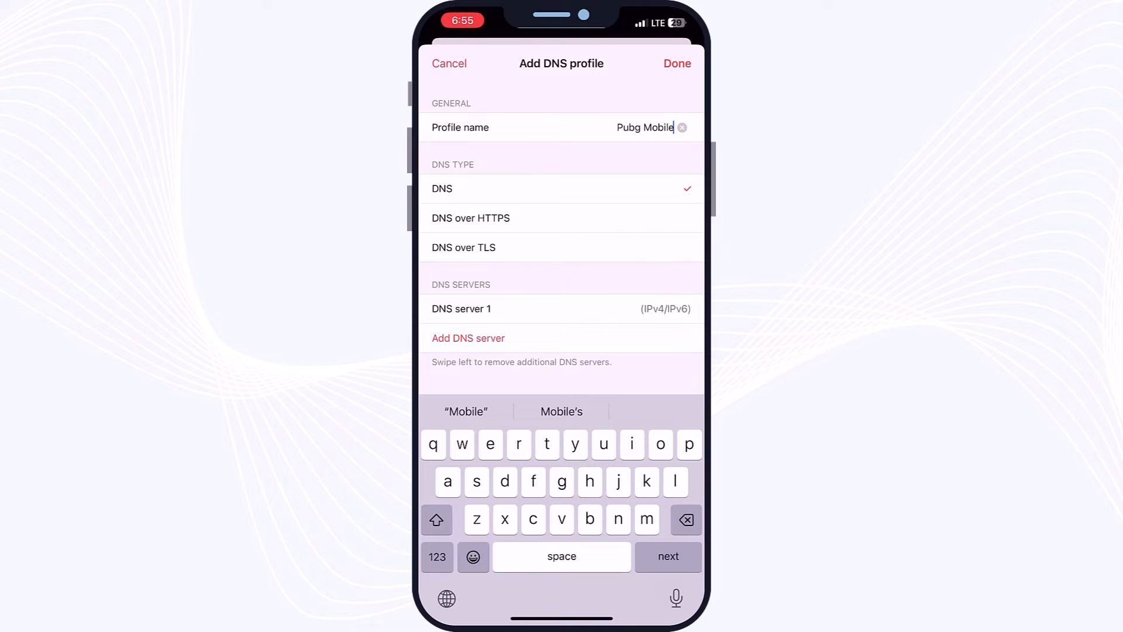
click(470, 217)
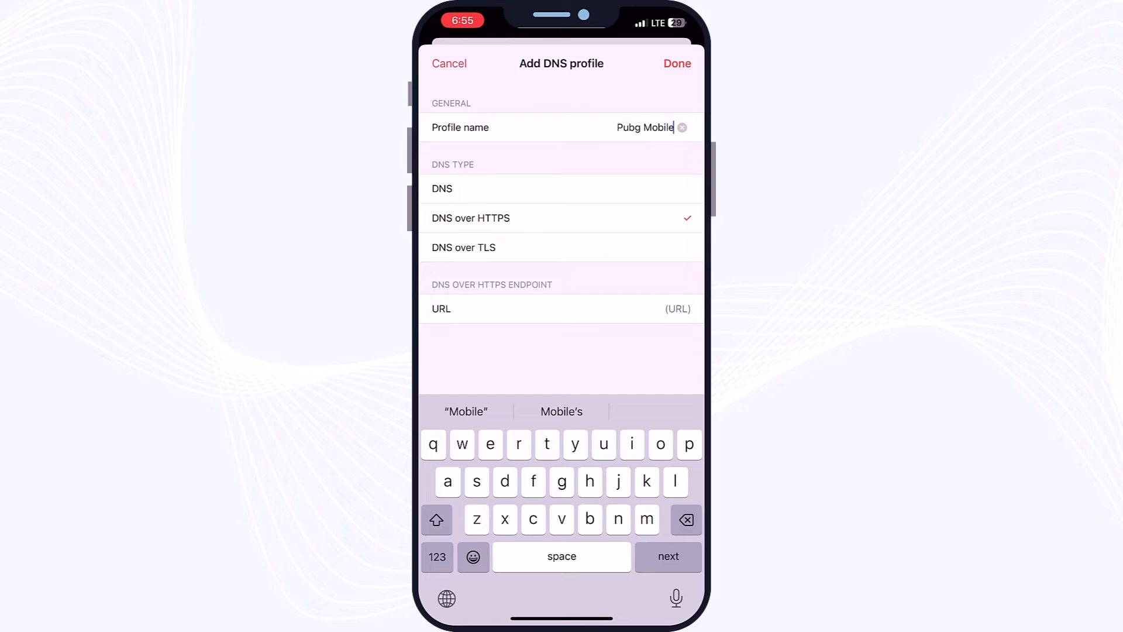
click(463, 247)
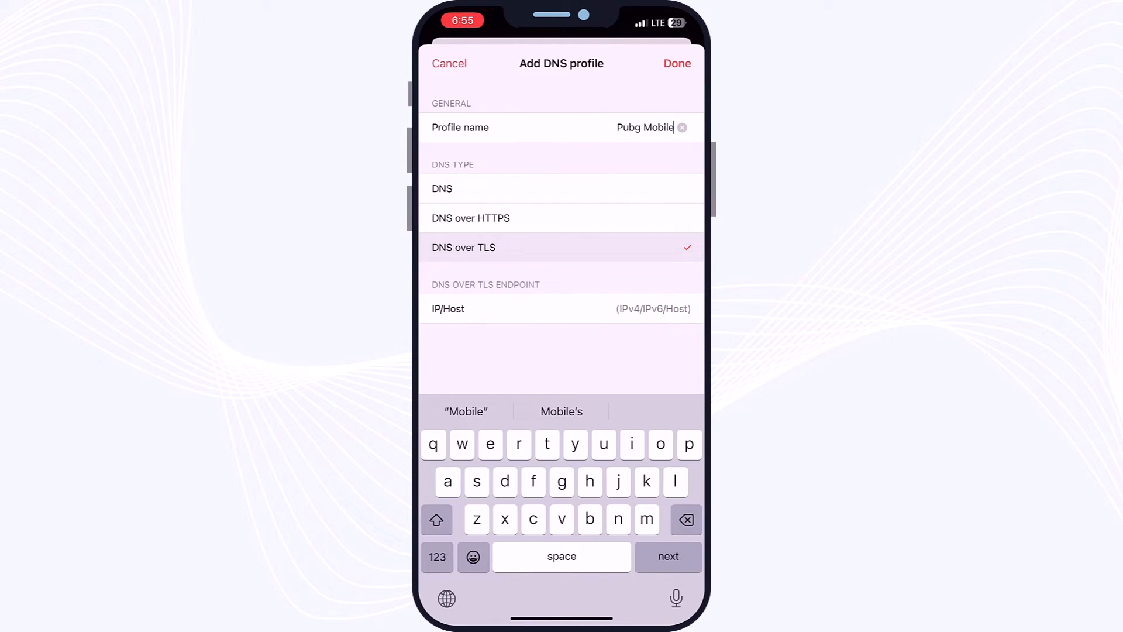
click(442, 188)
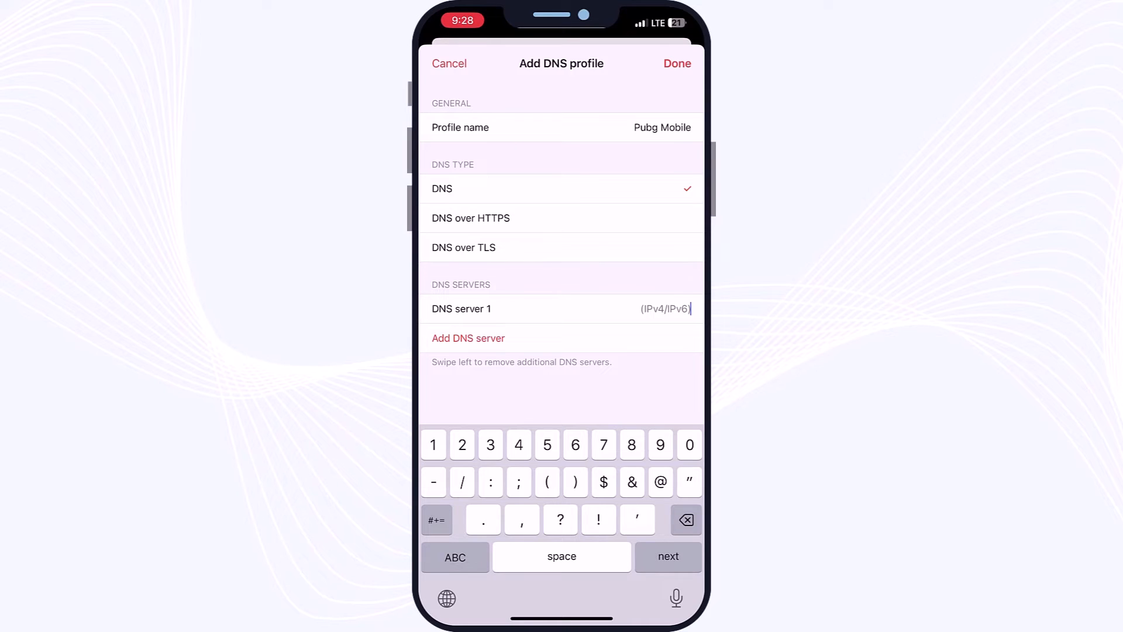
Enter server 78.157.42.101, then add a second server entry for 74.178.42.108
text(7)
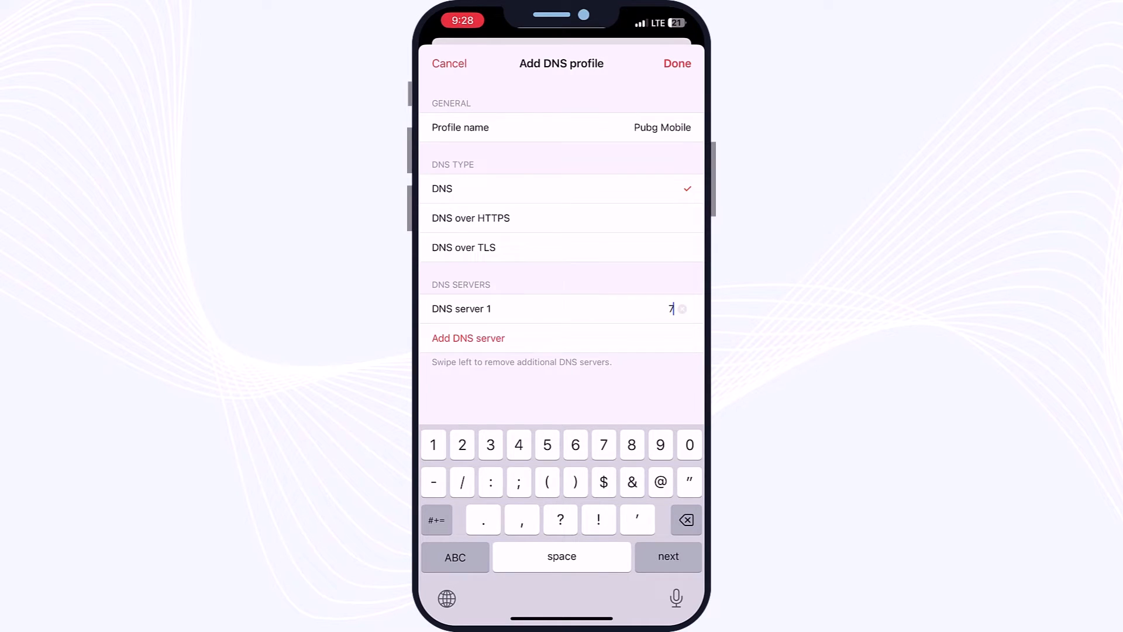
text(8)
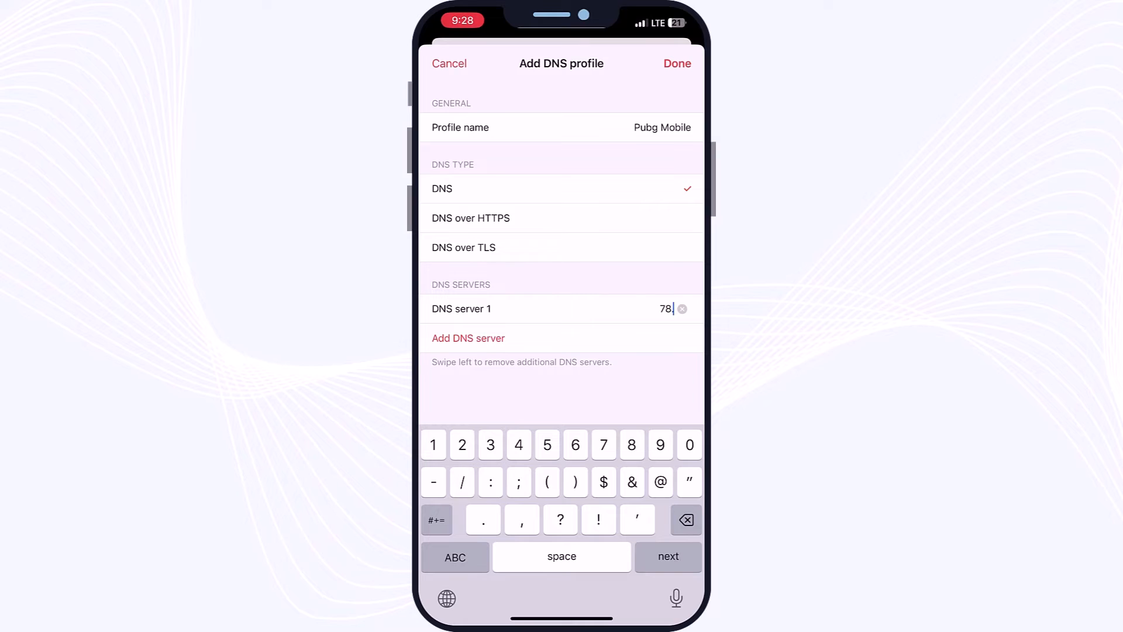
text(.157.42)
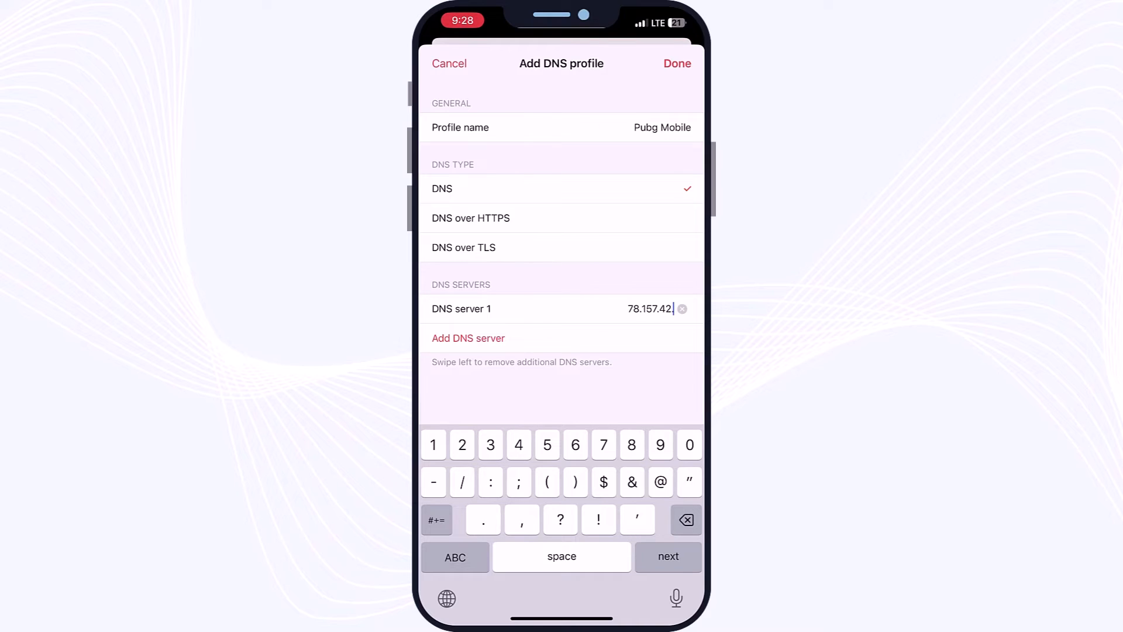
text(101)
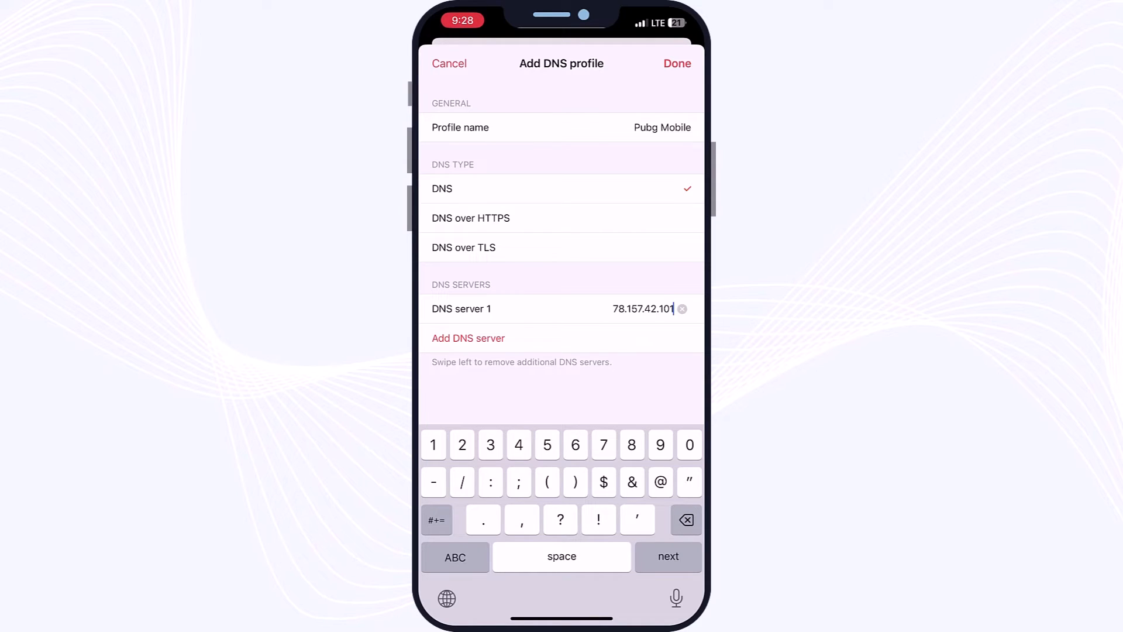
click(468, 337)
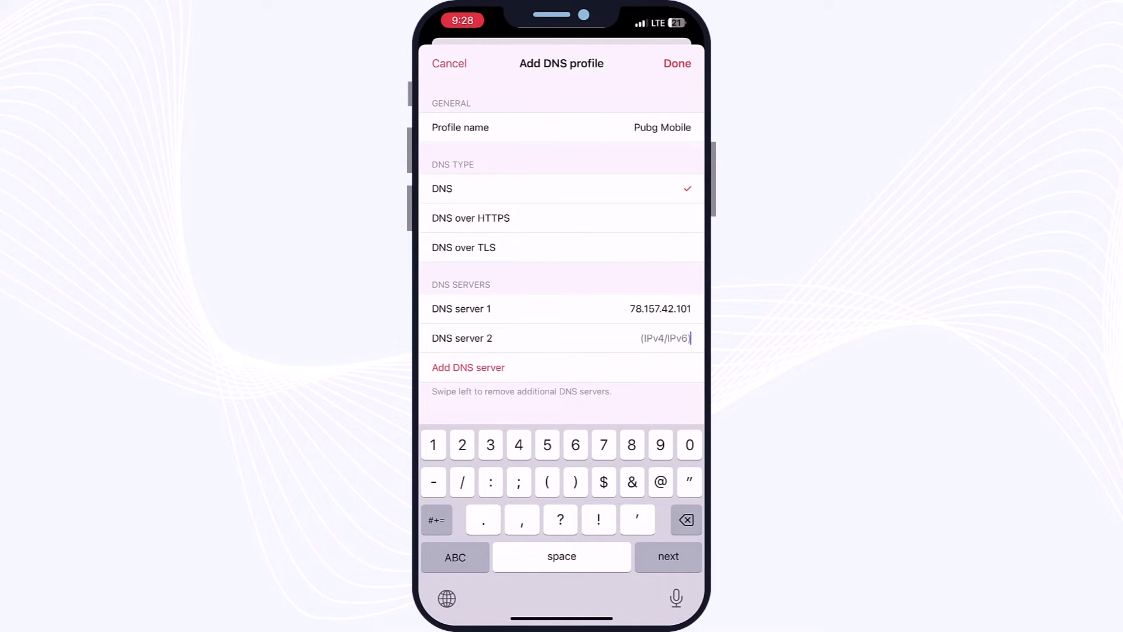
click(603, 444)
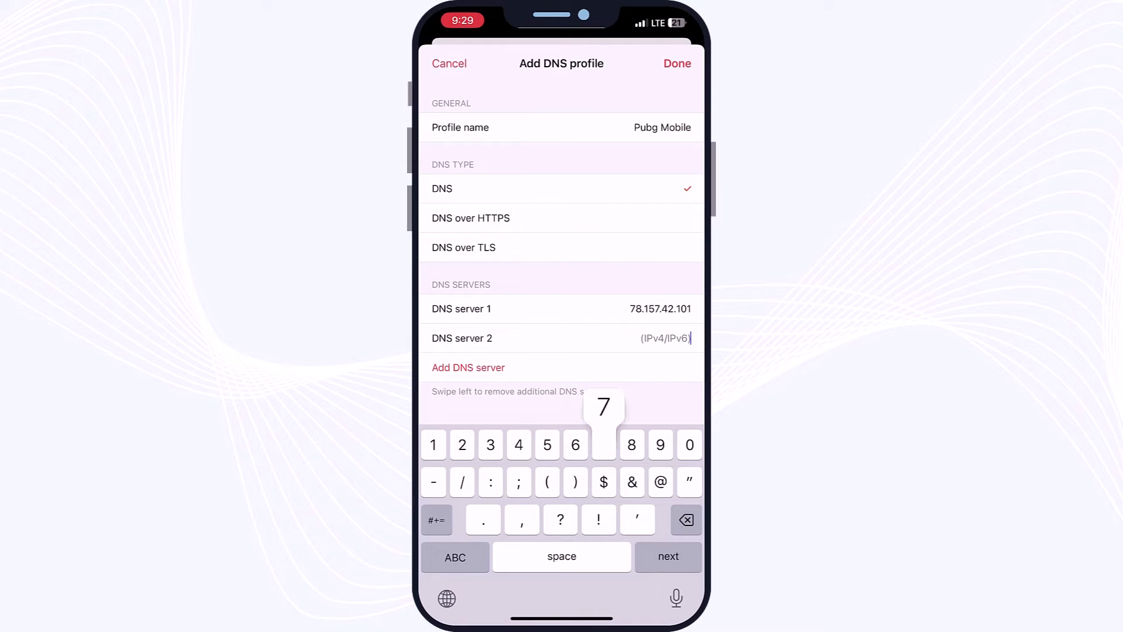
text(4)
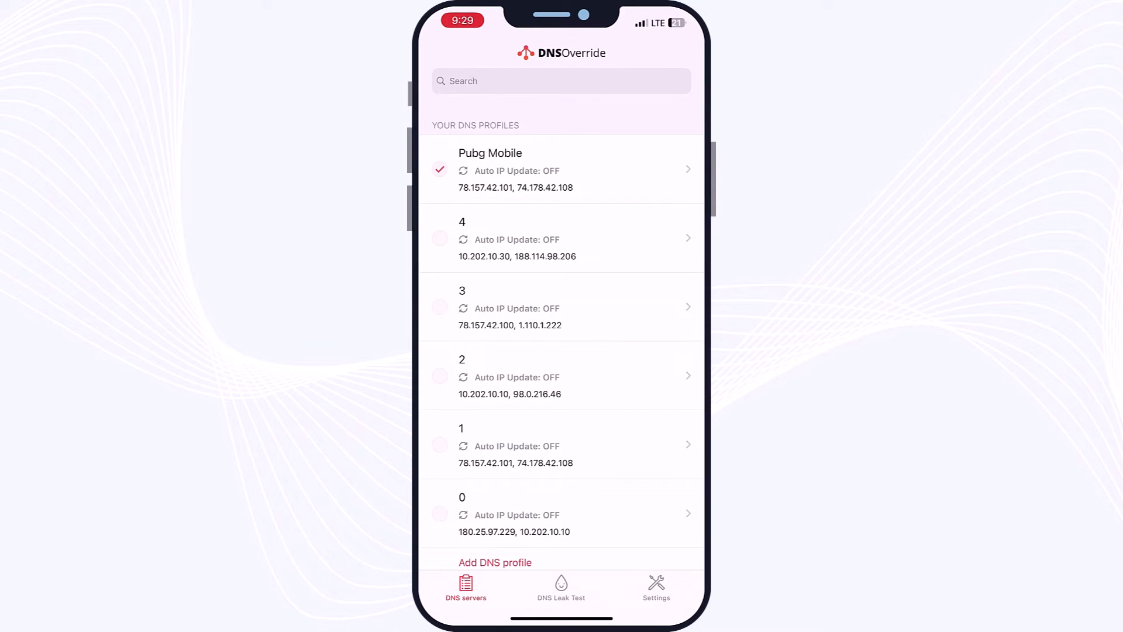
Toggle the Pubg Mobile profile's DNS override off and back on, then go home
click(490, 169)
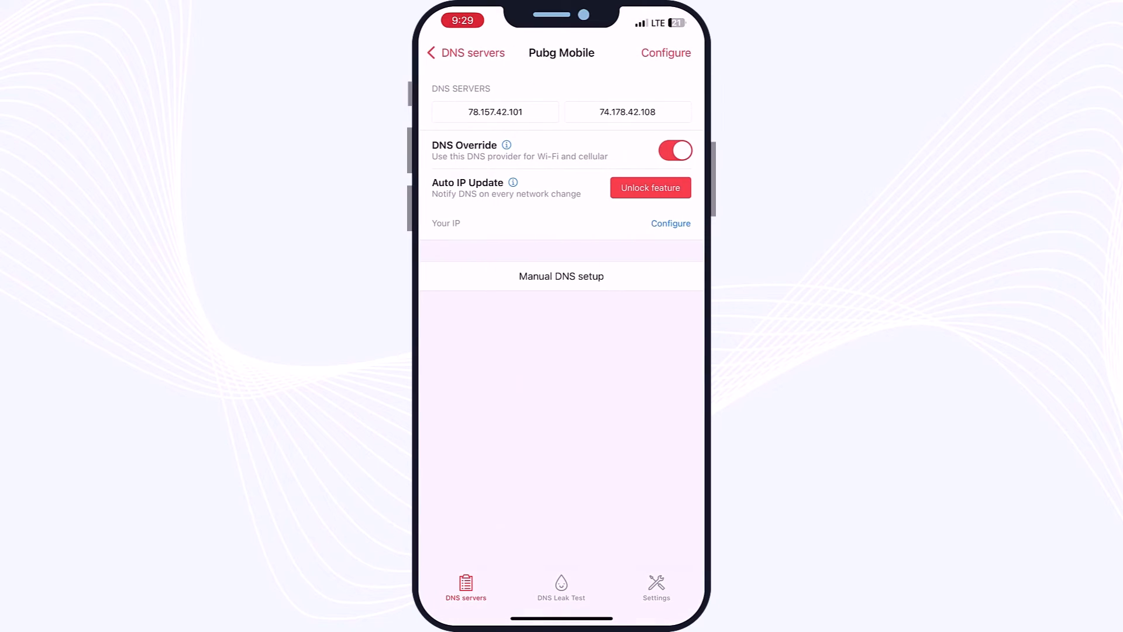
click(674, 150)
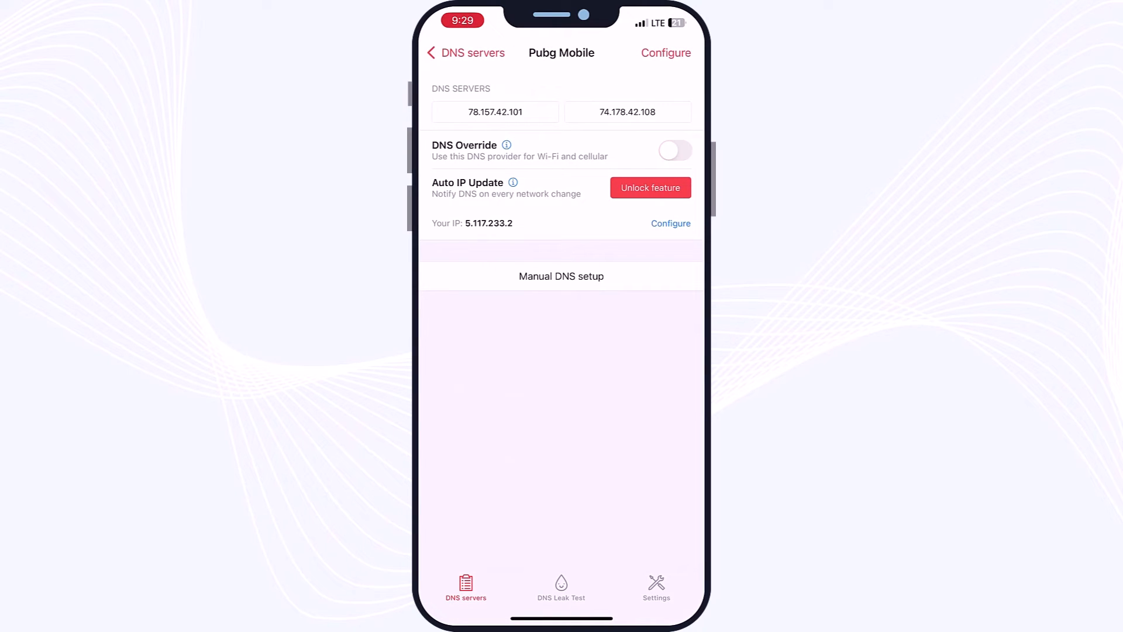
click(674, 150)
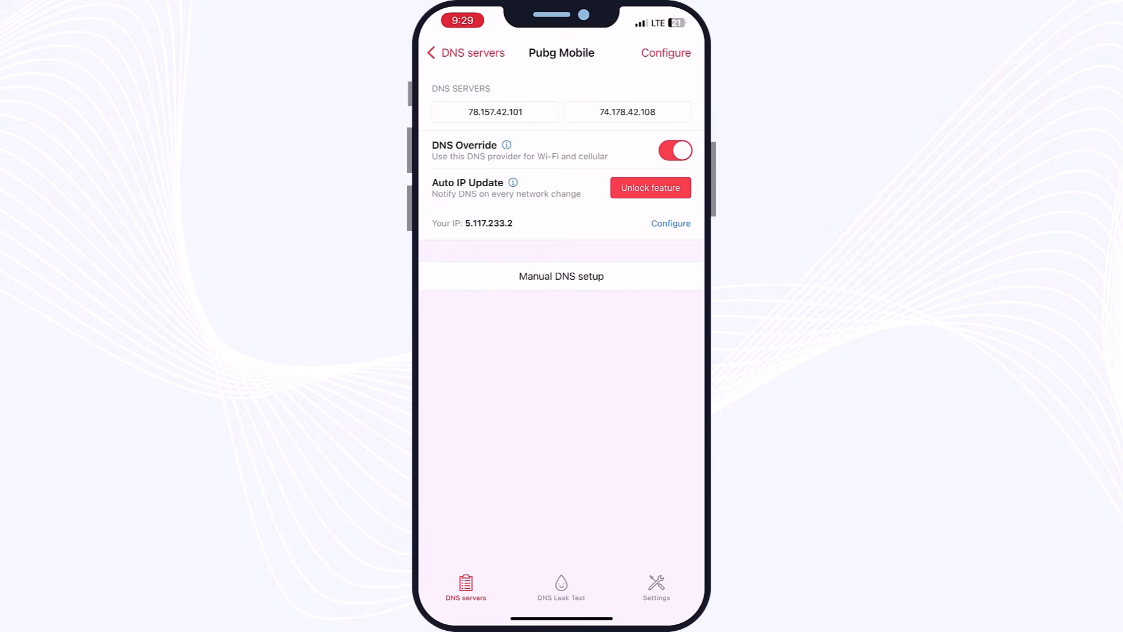
click(466, 53)
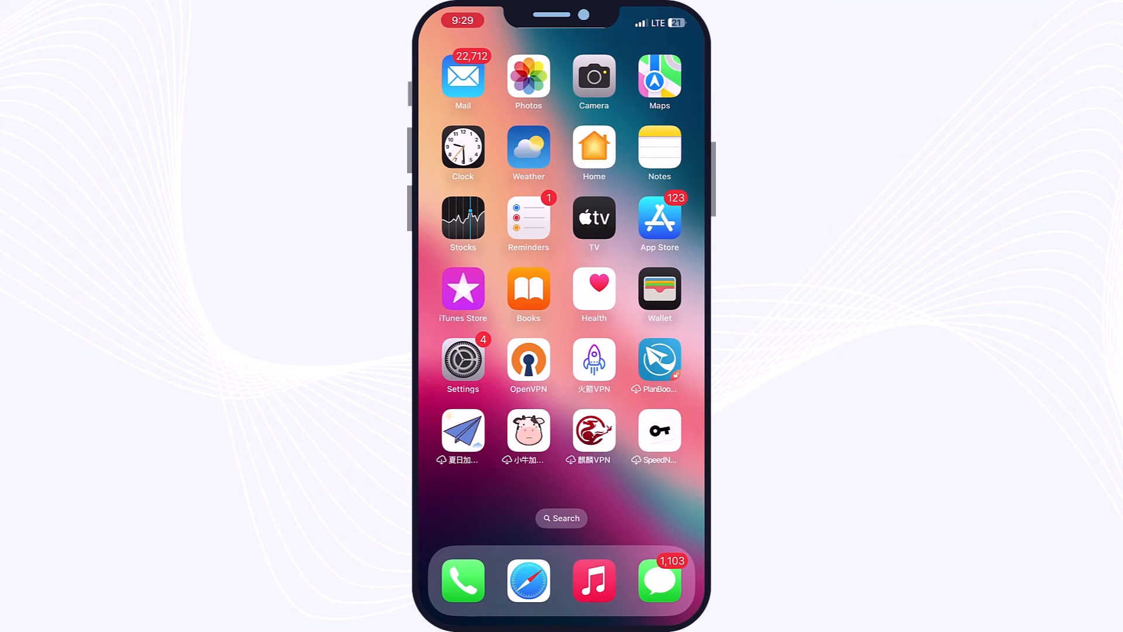
Swipe to PUBG Mobile and start Classic Ranked matchmaking
scroll(left, 3)
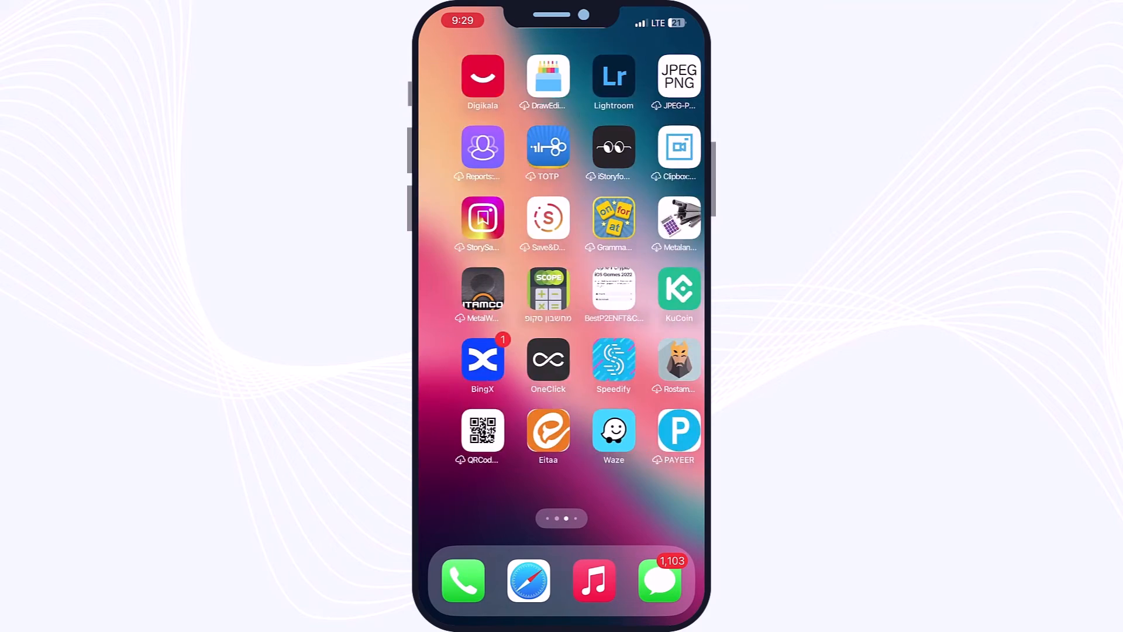
scroll(left, 3)
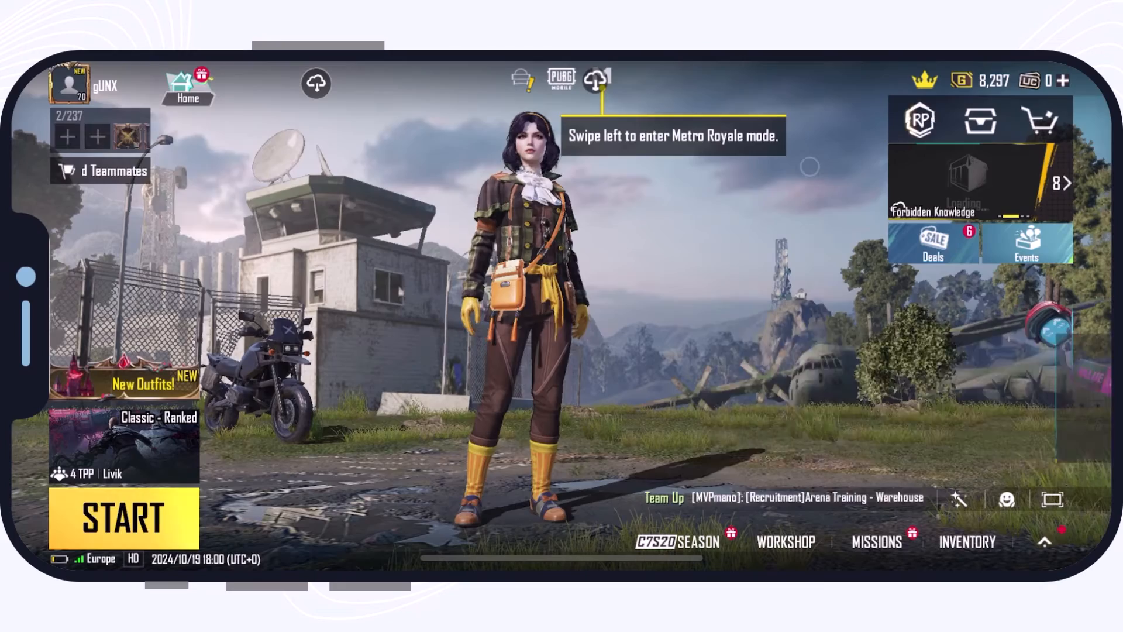
click(122, 515)
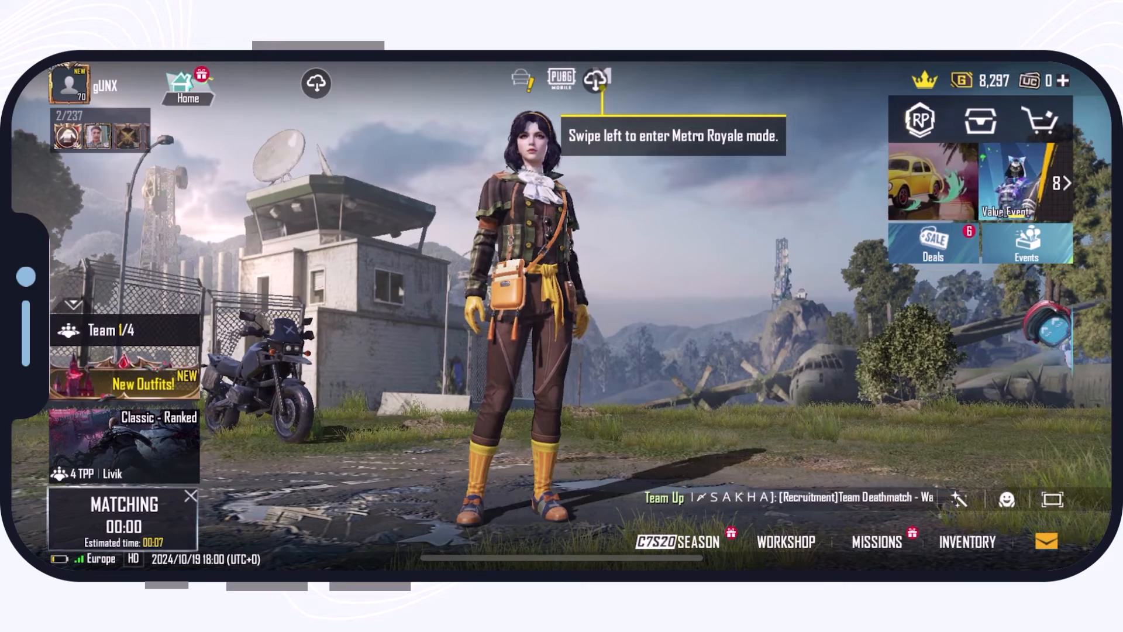